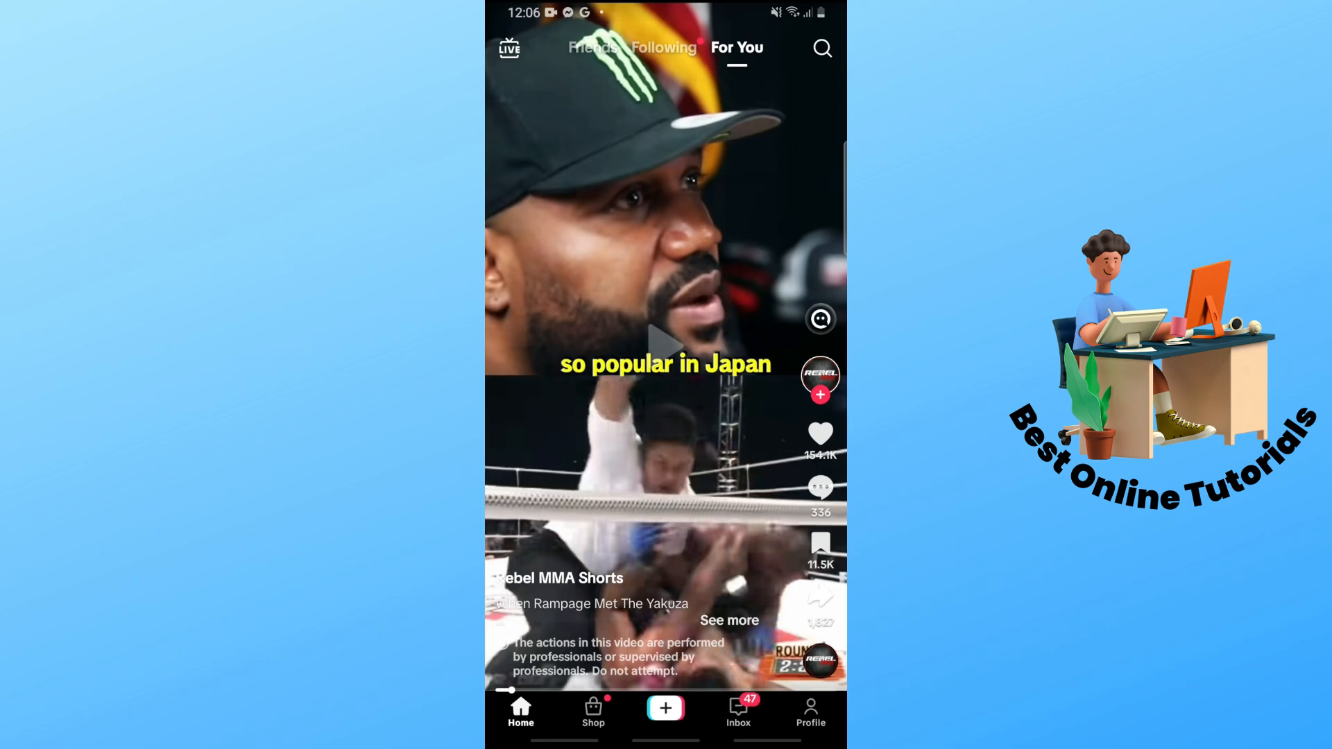
# - Go to your own profile from the video feed
pyautogui.click(810, 714)
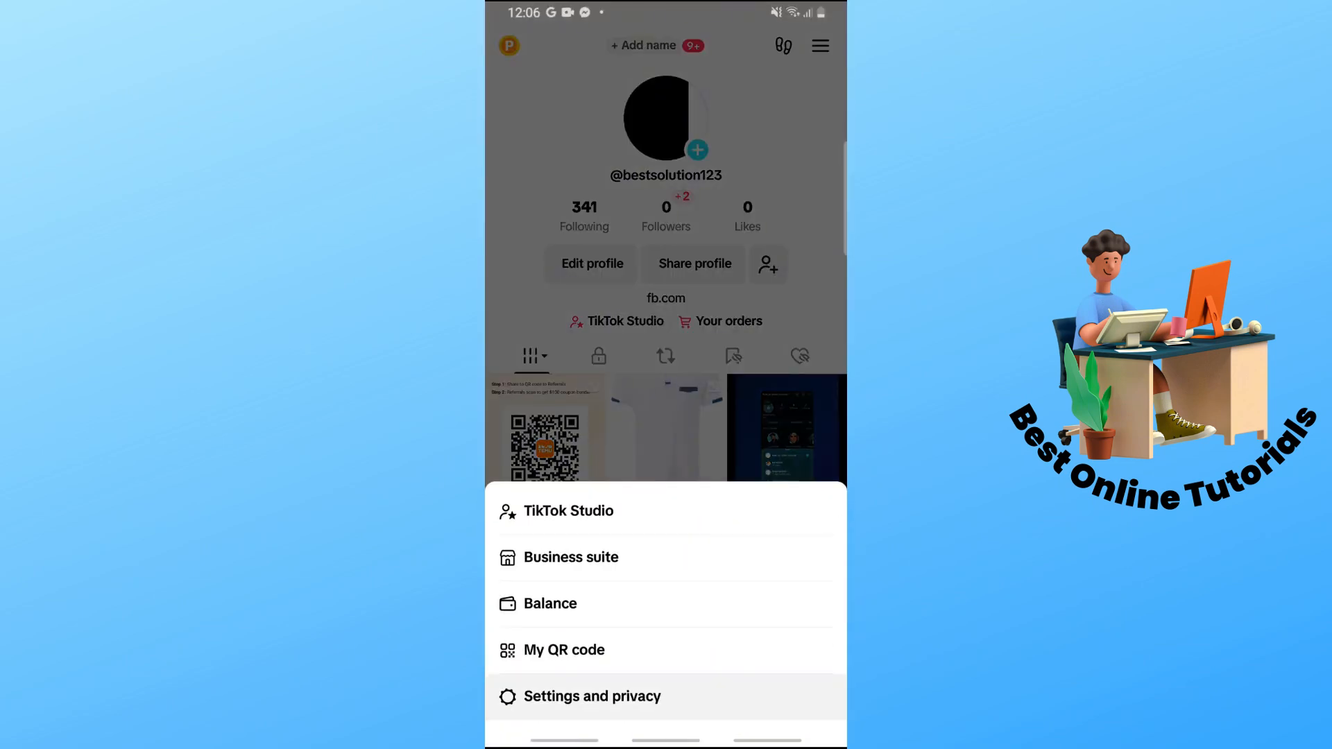
# - Reach the Free up space page showing 276.2MB cache and 88.7MB downloads via Settings and privacy
pyautogui.click(592, 696)
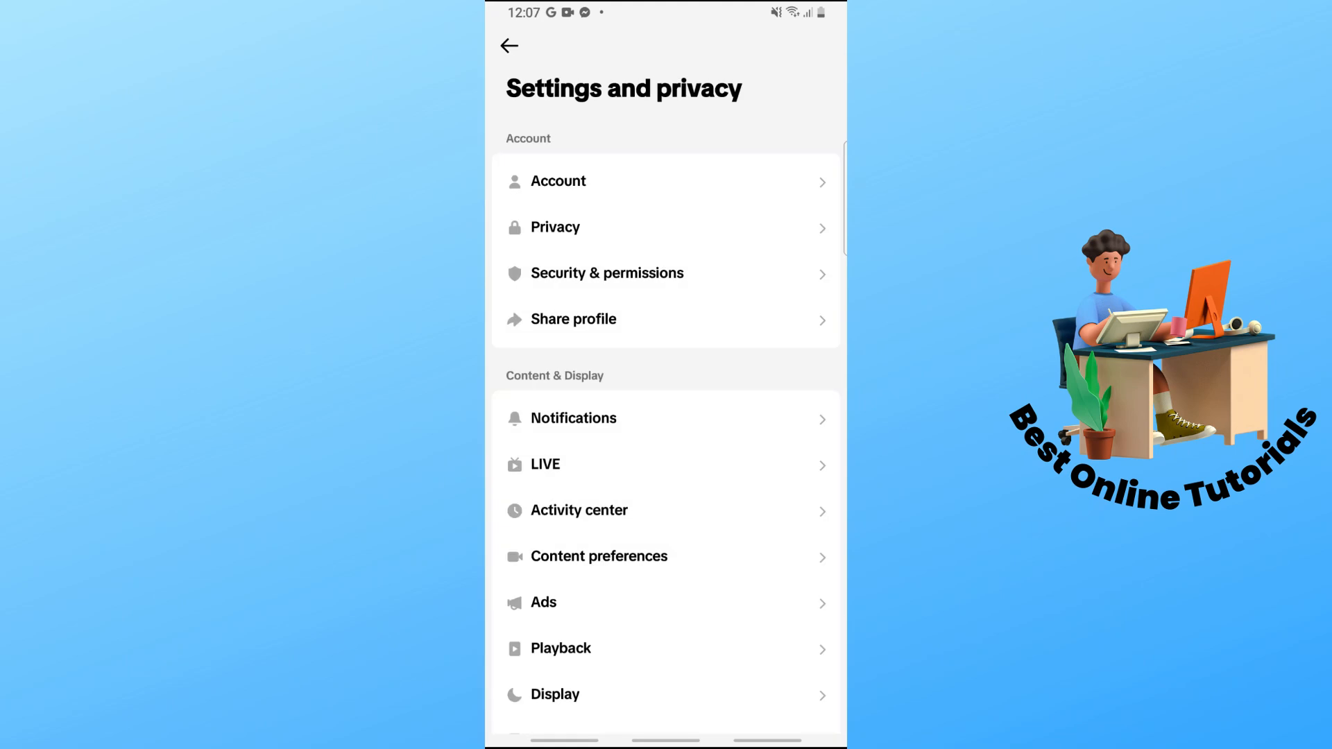
pyautogui.scroll(-3)
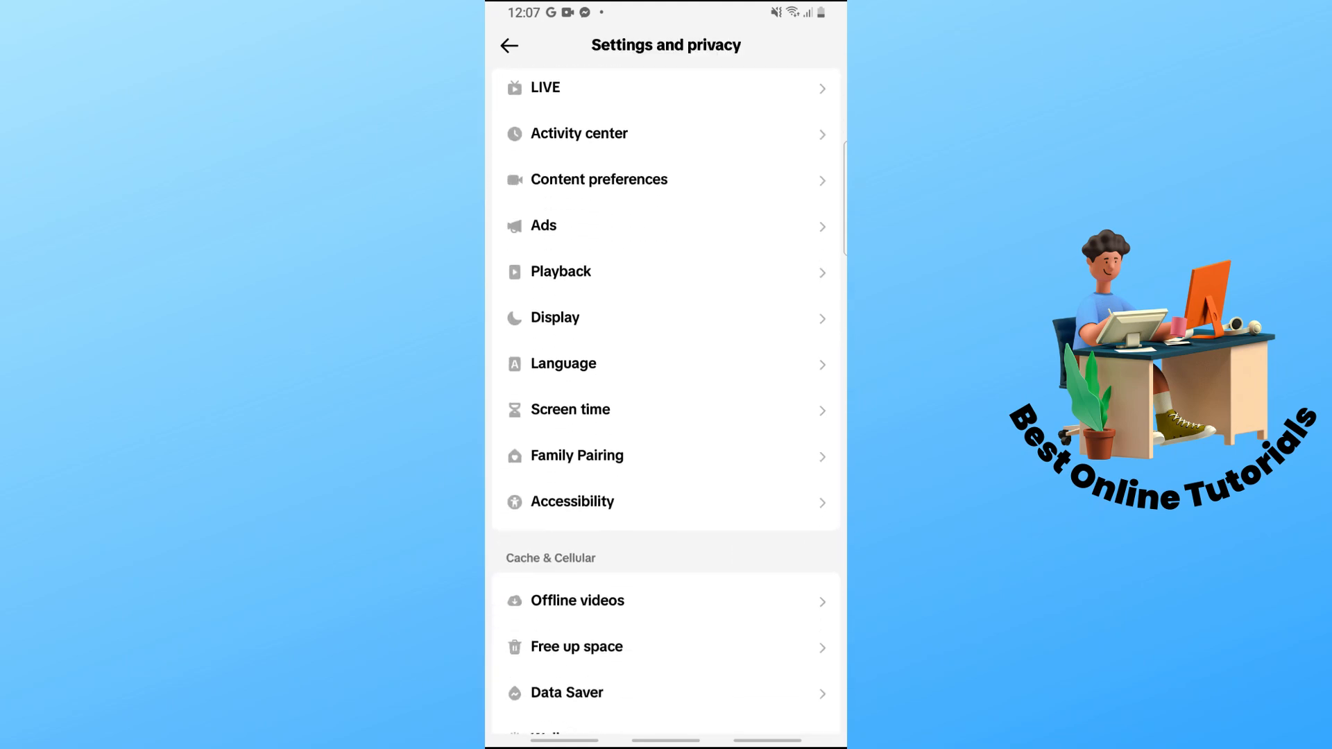
pyautogui.scroll(-3)
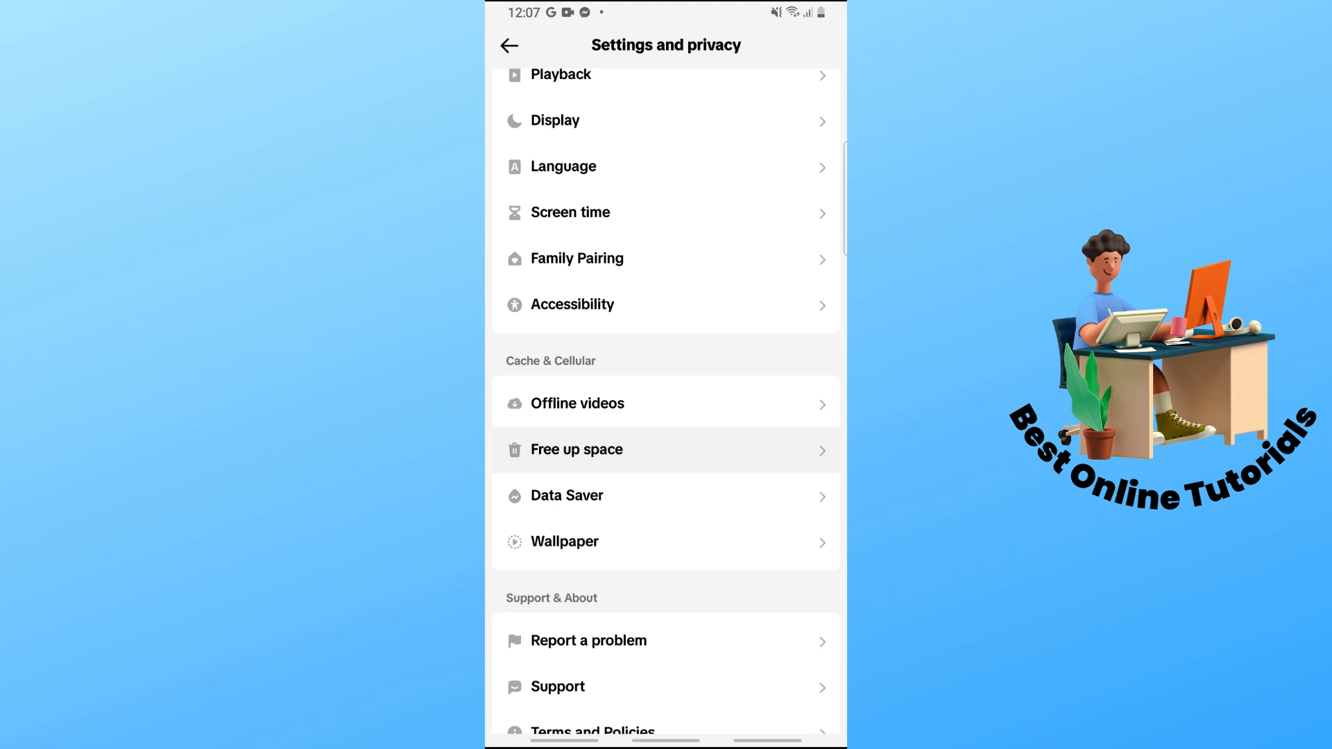
pyautogui.click(576, 450)
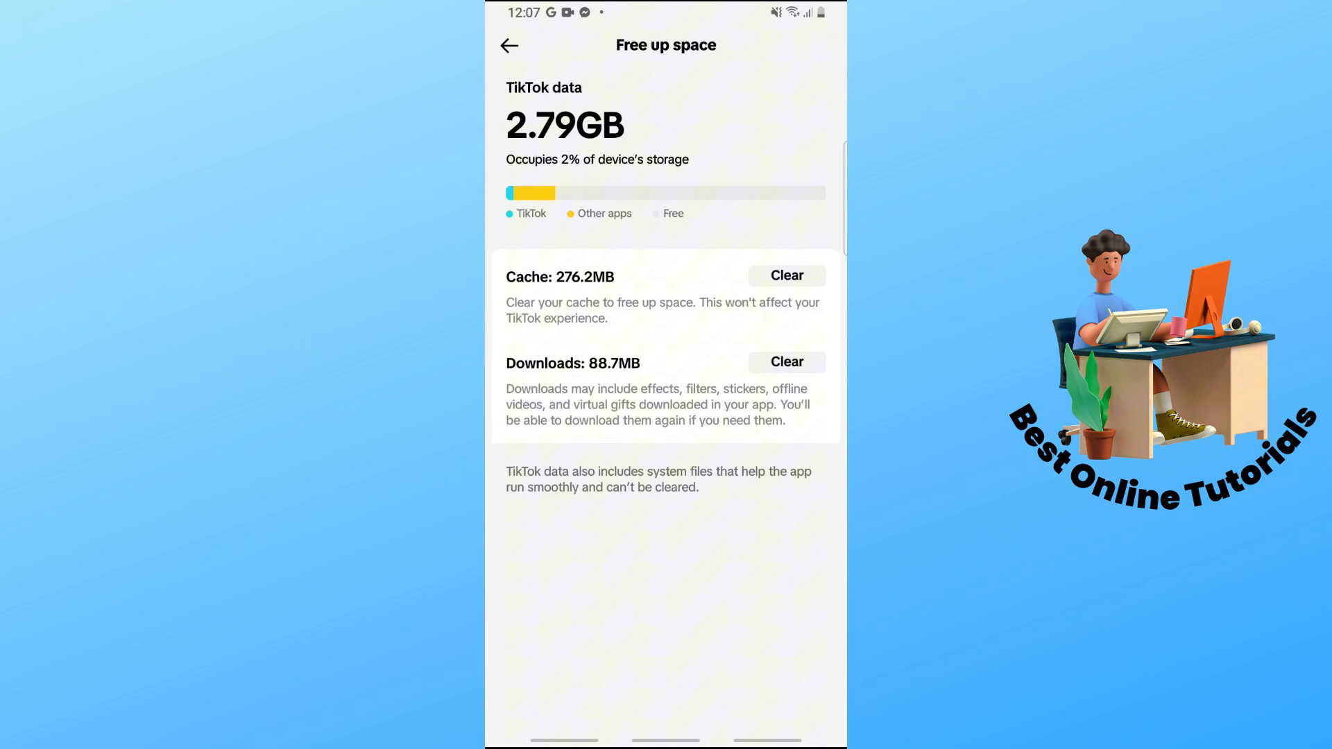
# - Return to the settings list and enter Report a problem under Support & About
pyautogui.click(509, 45)
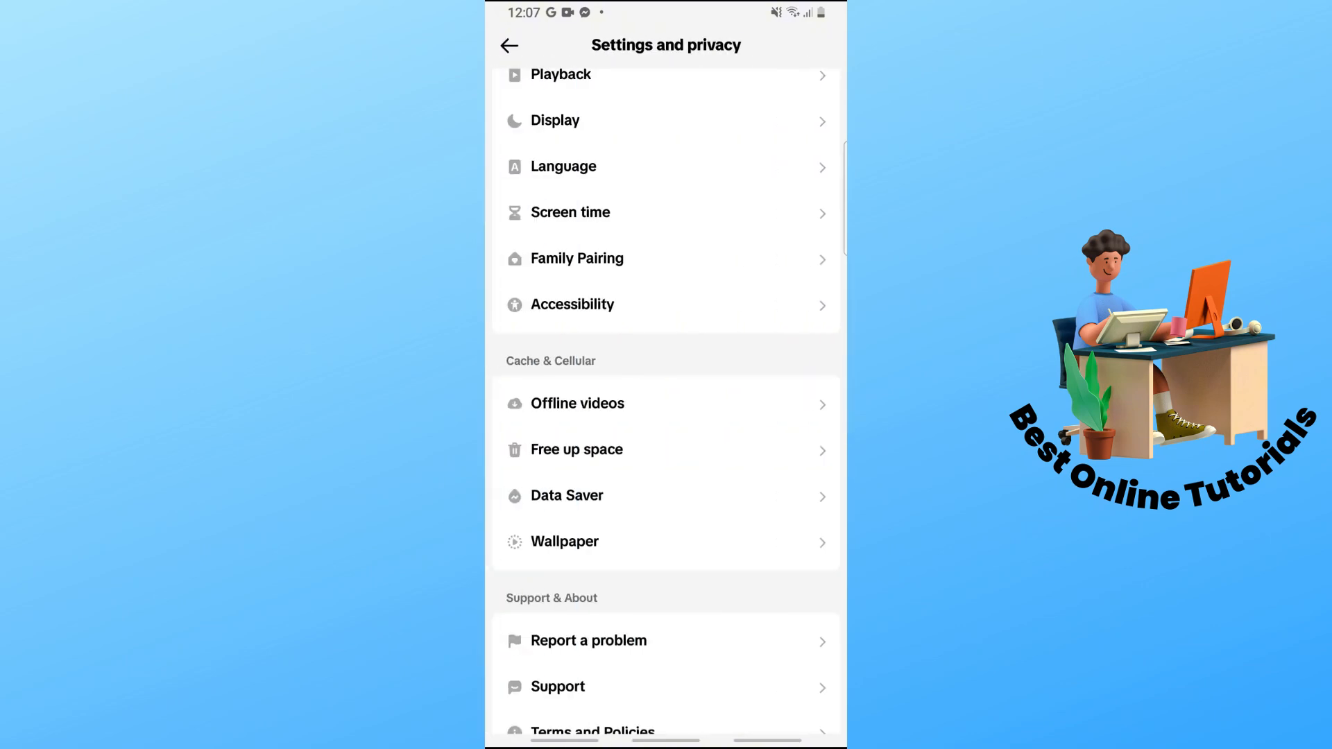
pyautogui.click(589, 641)
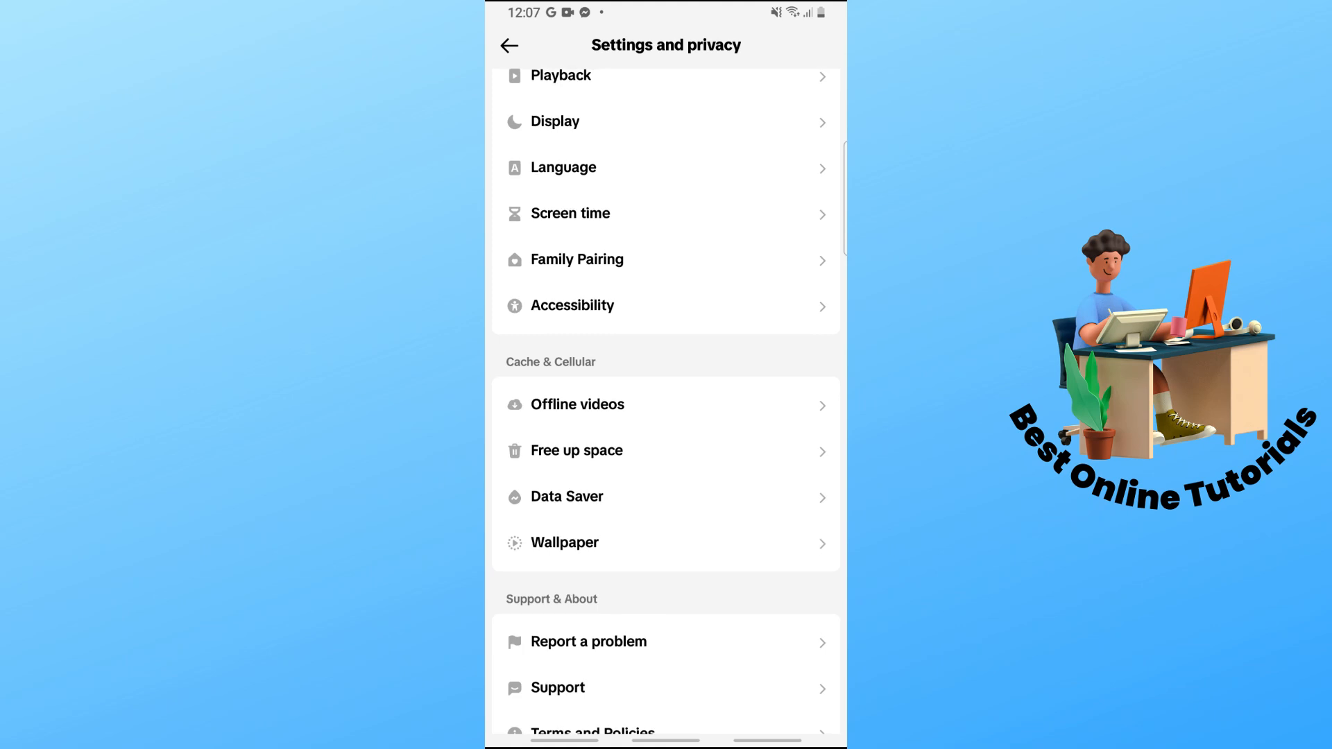
pyautogui.click(589, 641)
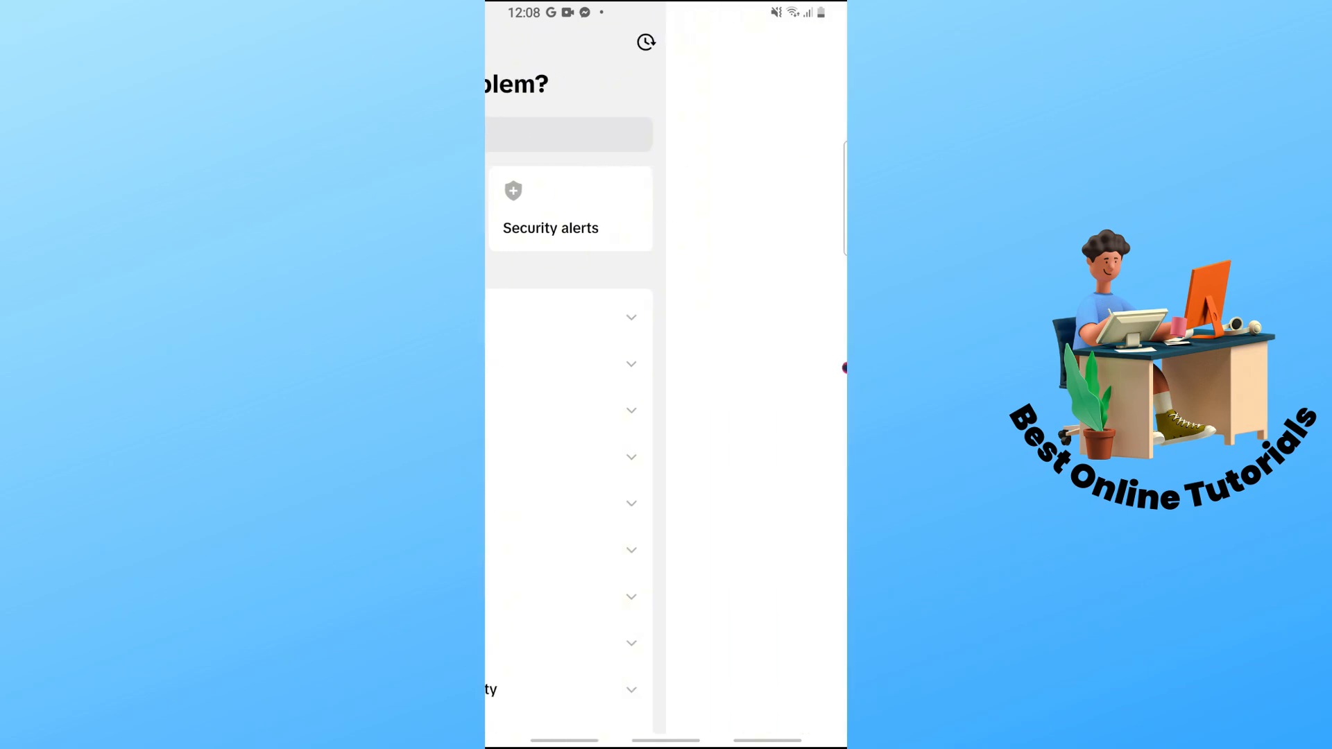
# - Rerun the 'Too fast' help search from Search history to list matching articles
pyautogui.click(665, 92)
pyautogui.write('T')
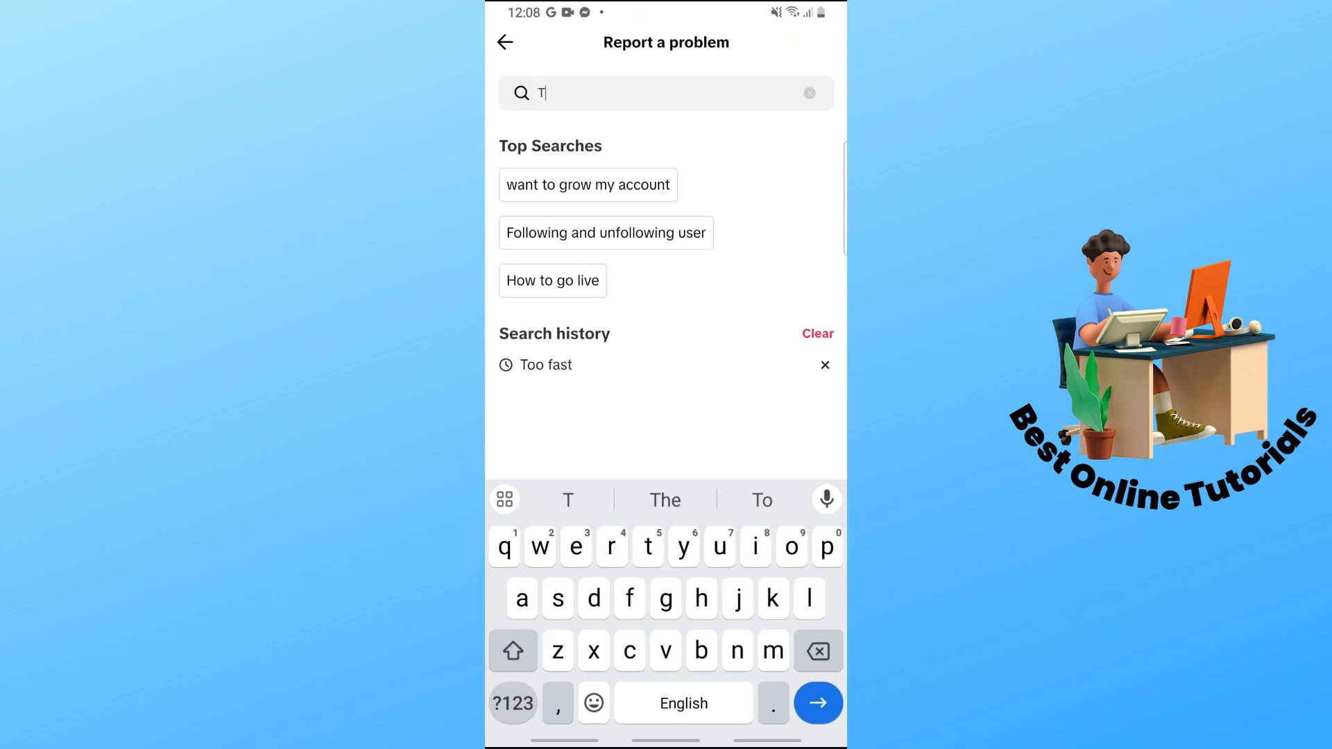
pyautogui.click(545, 364)
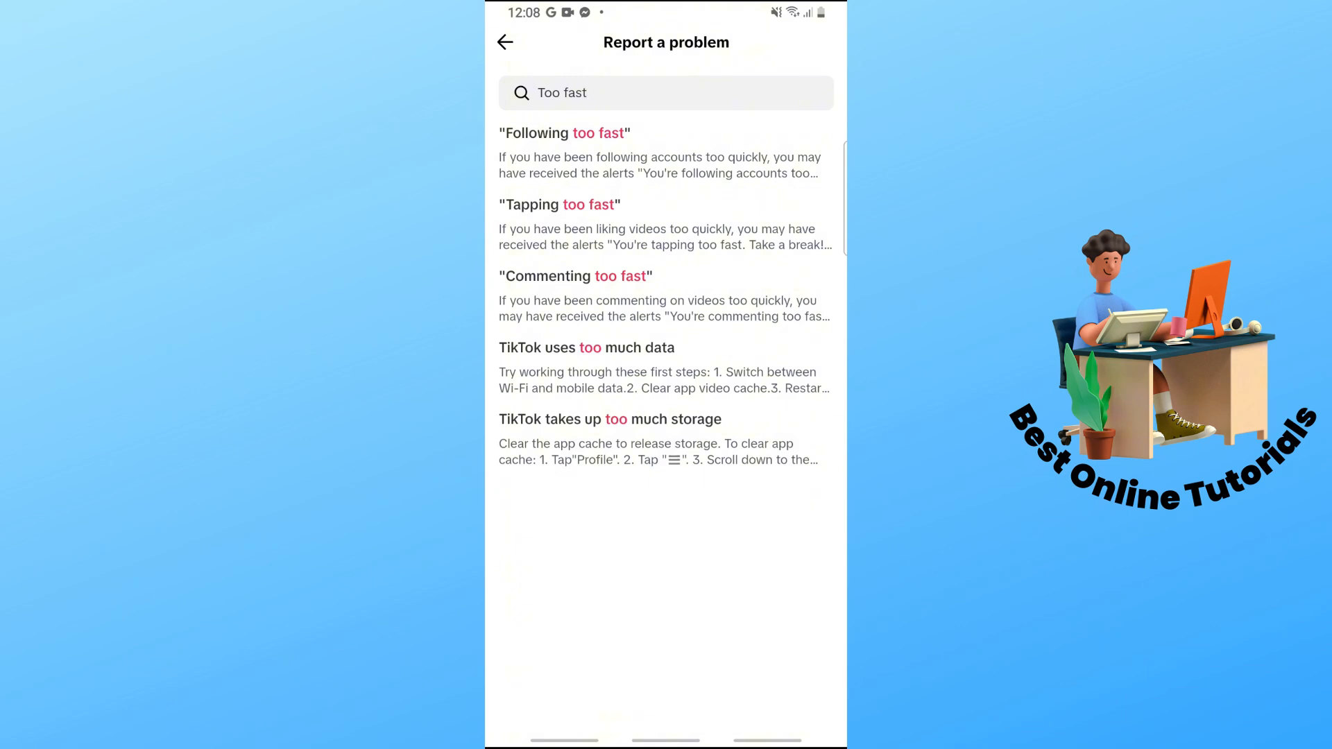
# - View the 'Tapping too fast' article, answer Yes to 'Is your problem resolved?', and leave it
pyautogui.click(558, 204)
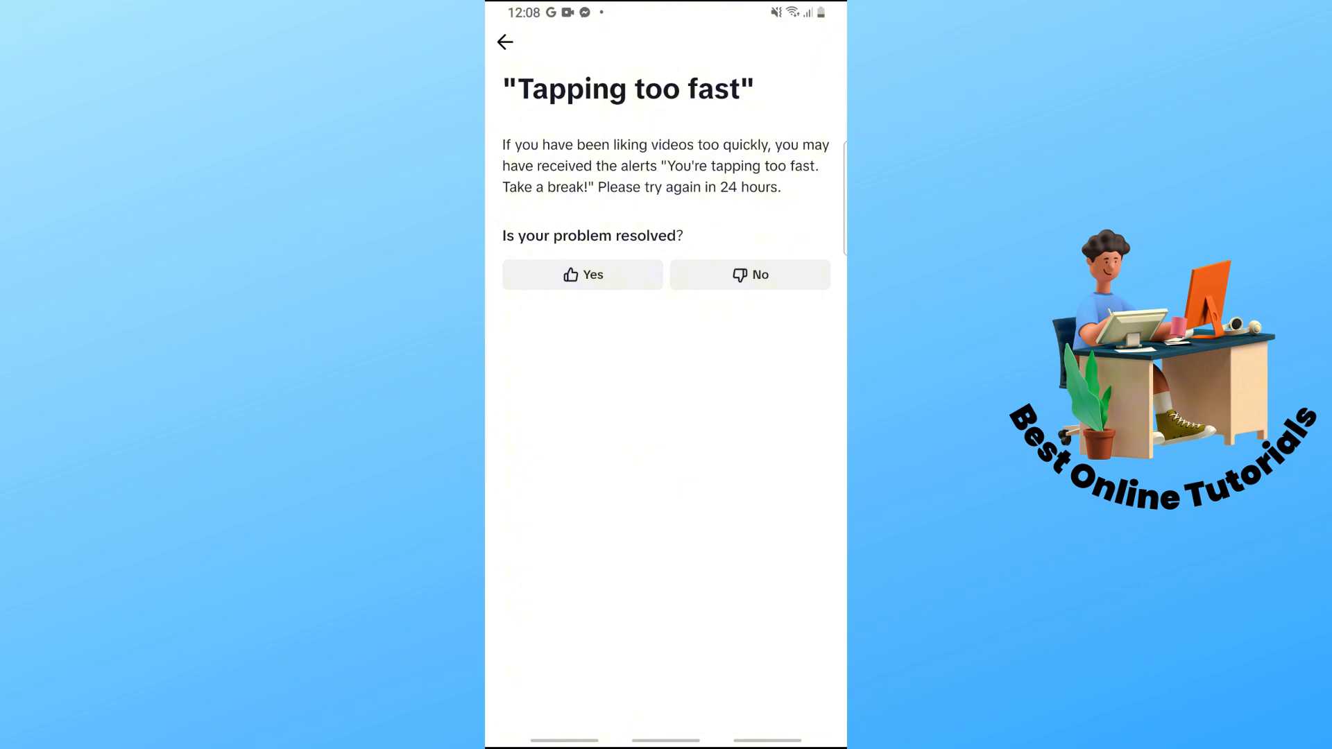
pyautogui.click(582, 275)
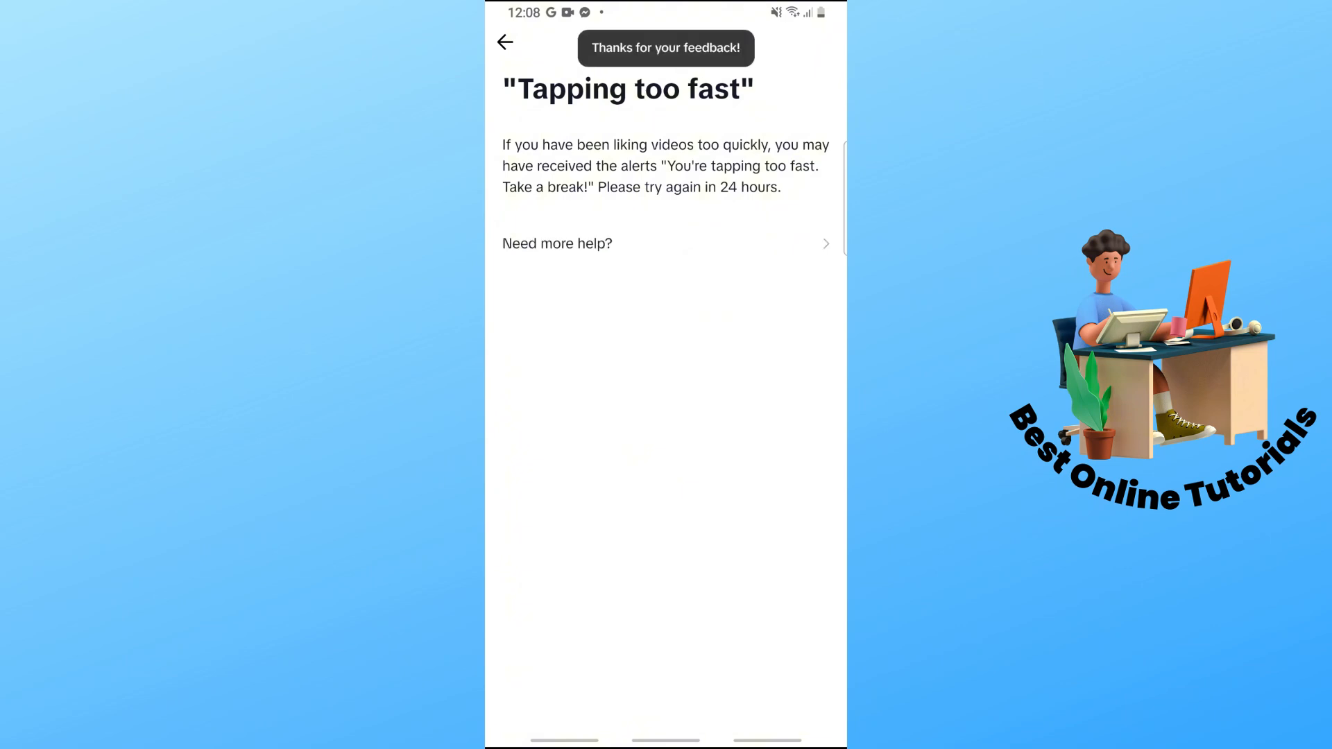
pyautogui.click(504, 42)
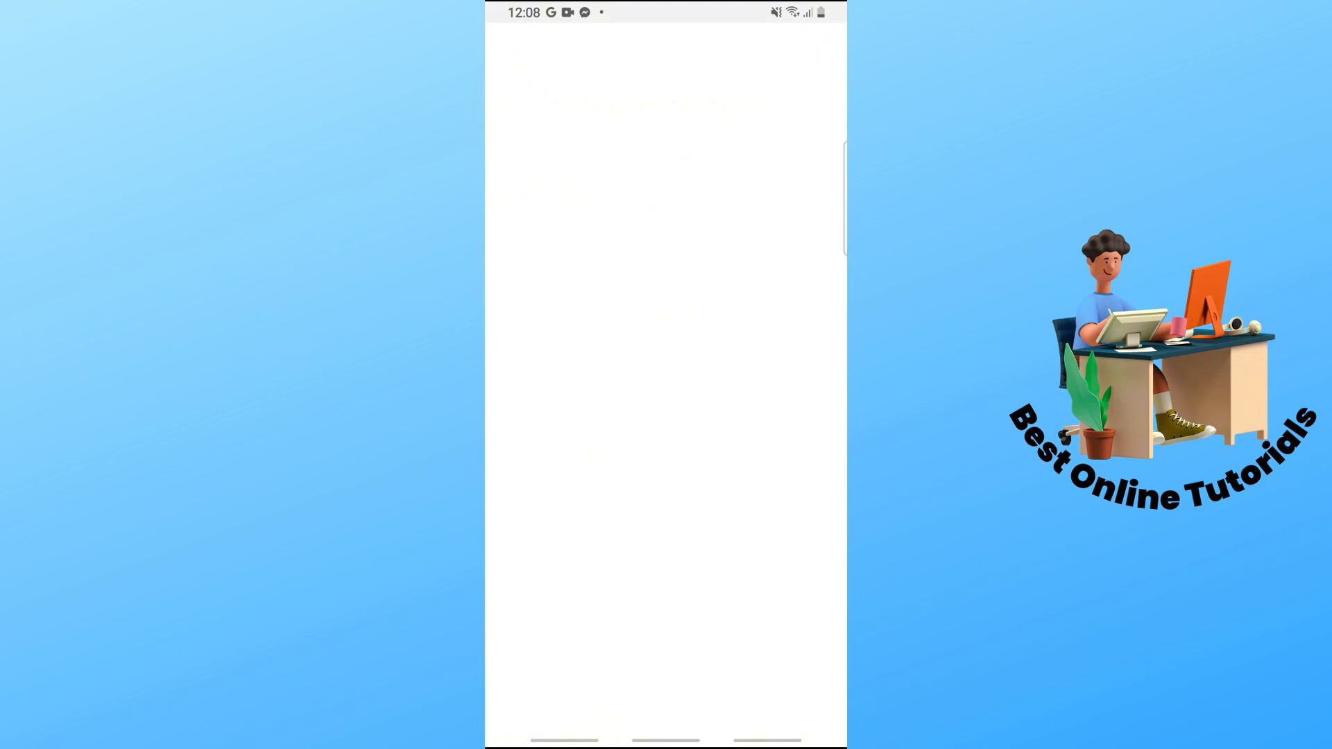